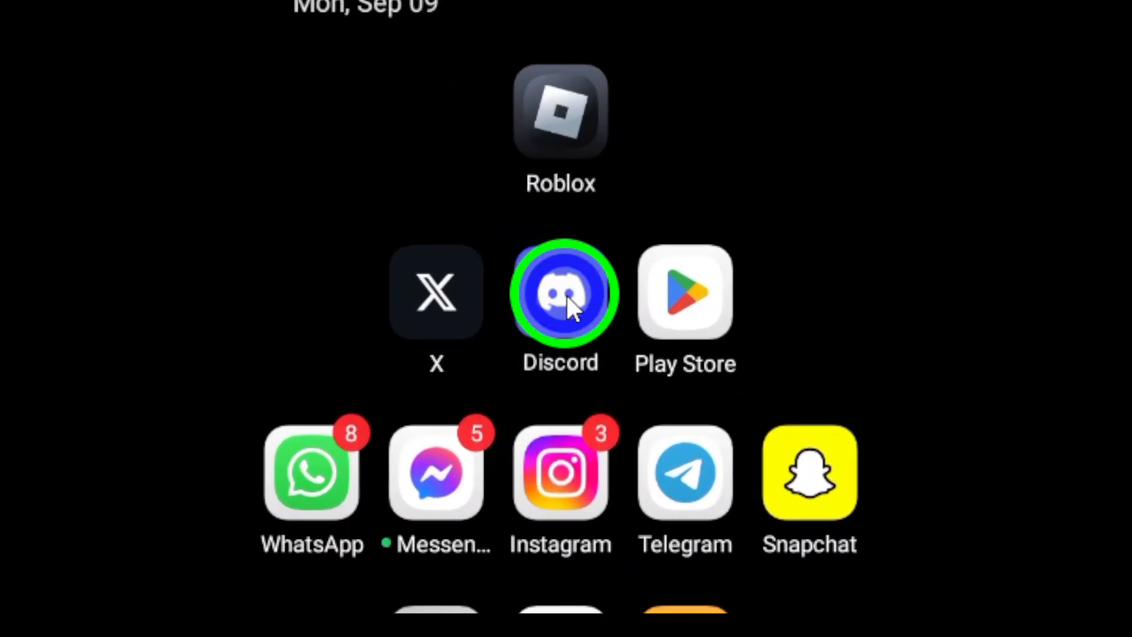
# - Launch Discord from the home screen to reach the Messages list
pyautogui.click(561, 292)
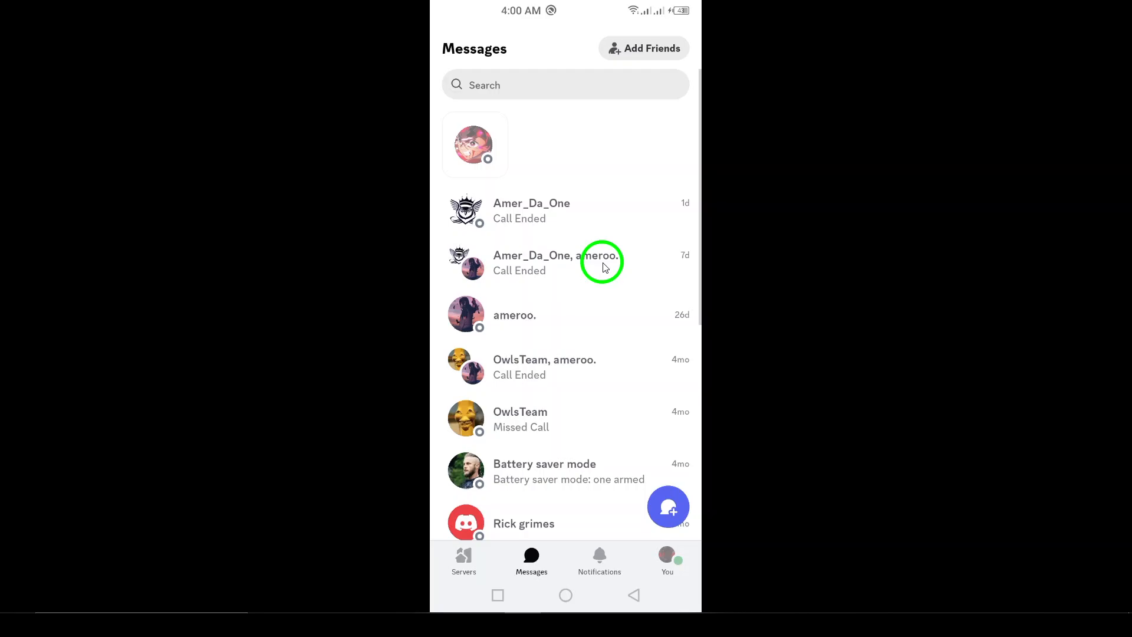
pyautogui.moveTo(599, 353)
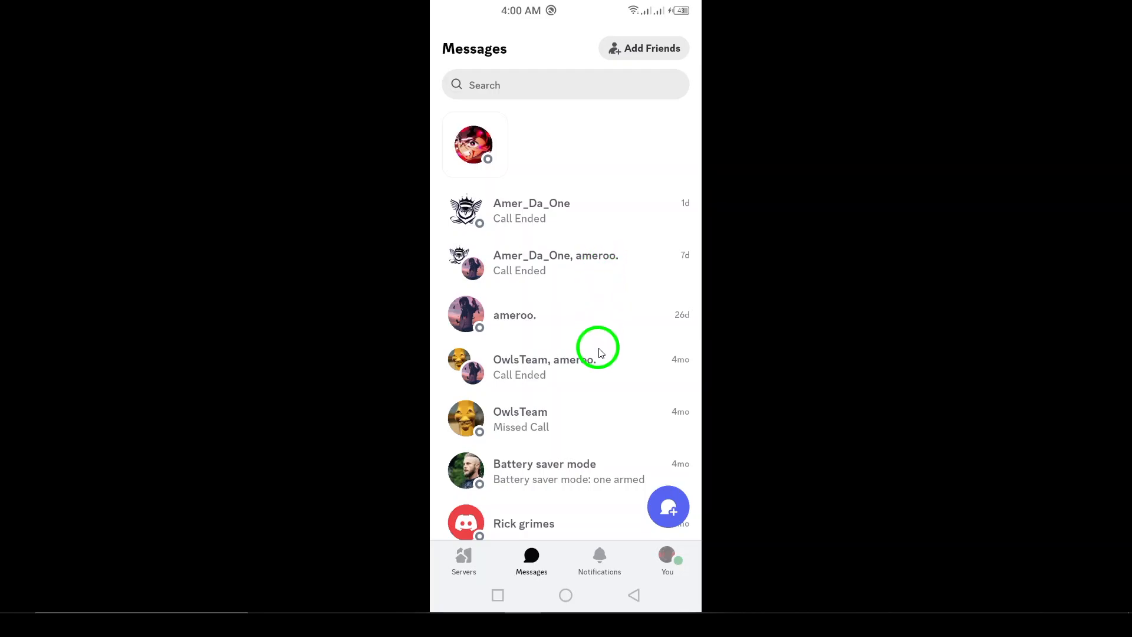
pyautogui.moveTo(524, 541)
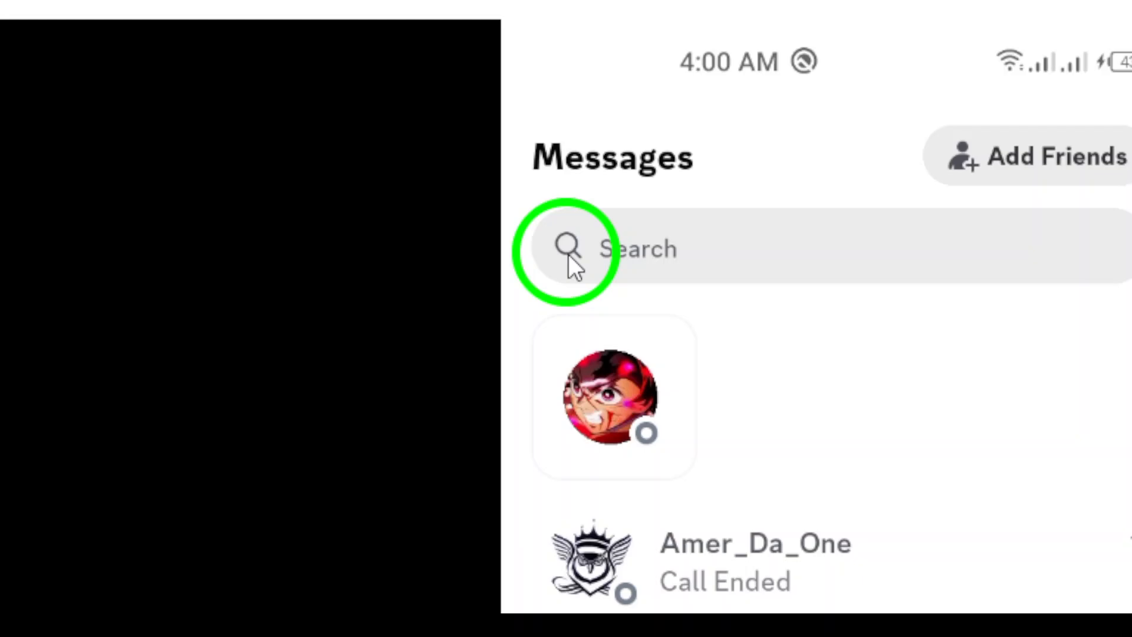
# - Open Messages search and select the Media tab, which shows no results
pyautogui.click(571, 249)
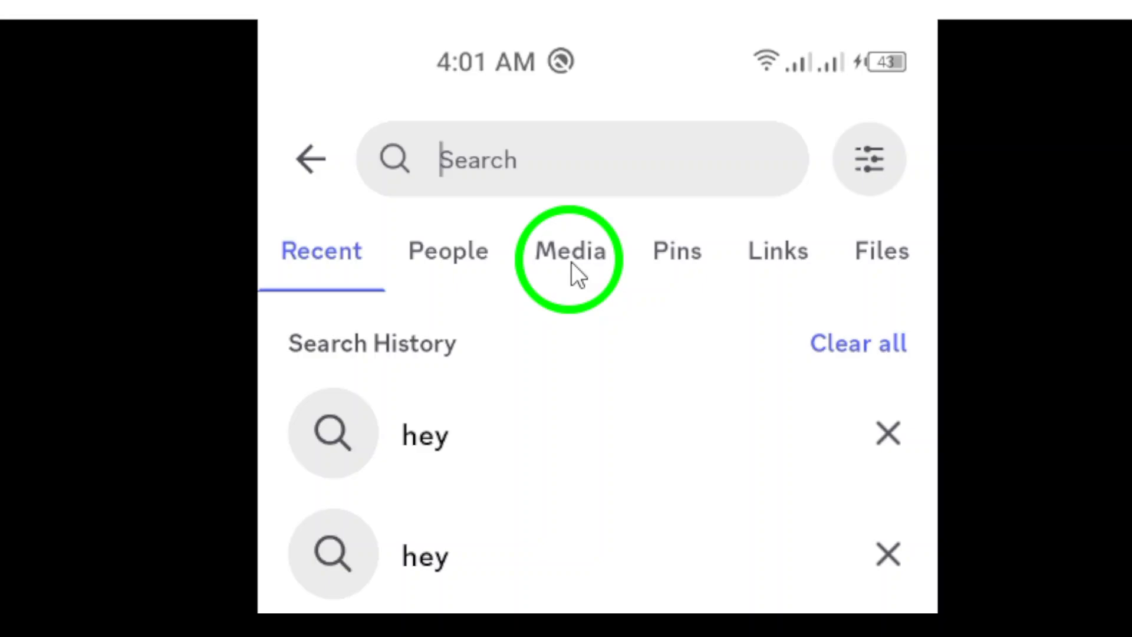
pyautogui.click(570, 257)
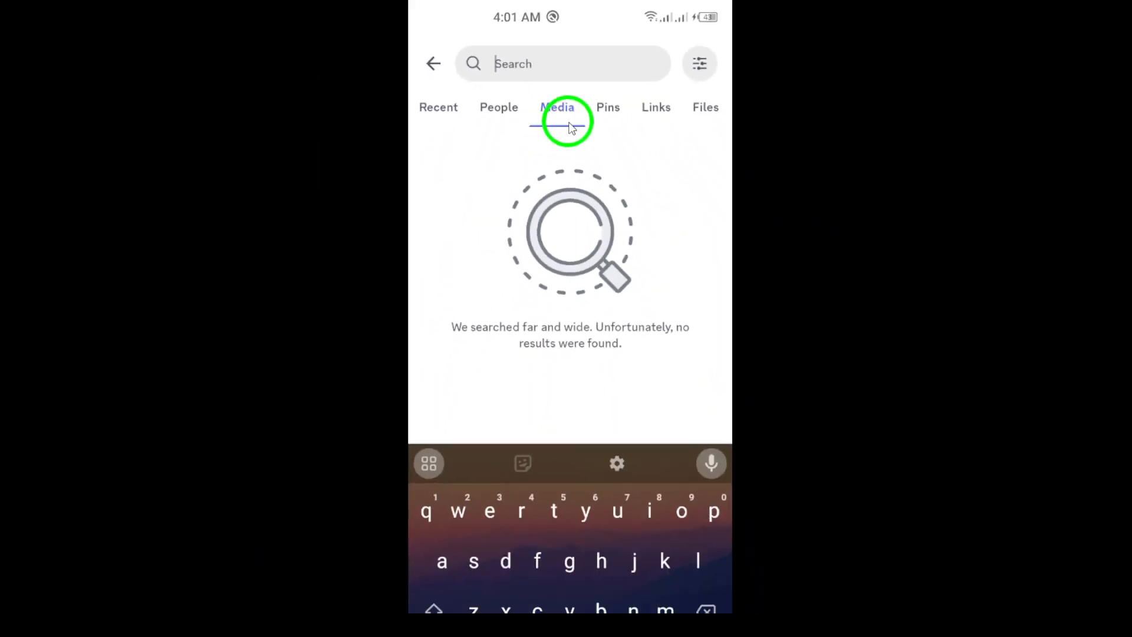